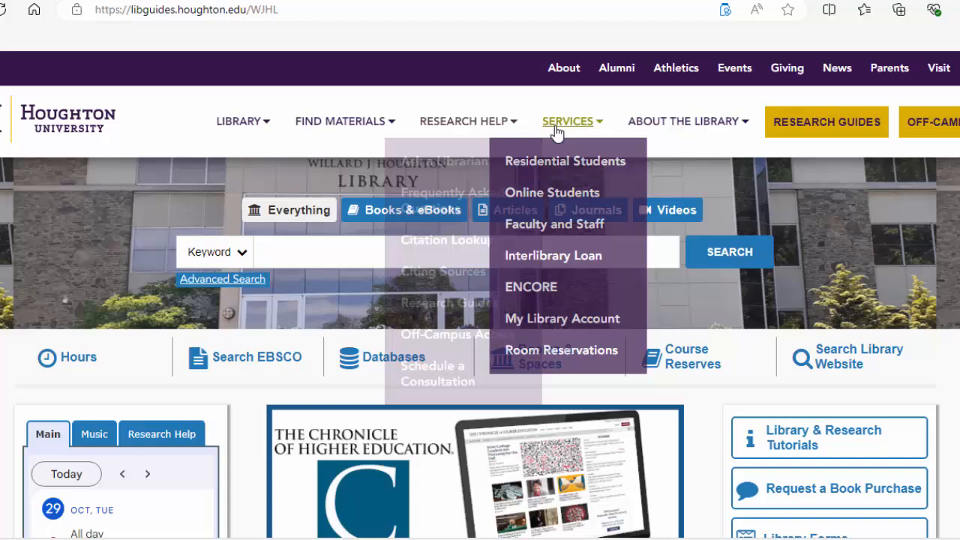
pyautogui.moveTo(570, 326)
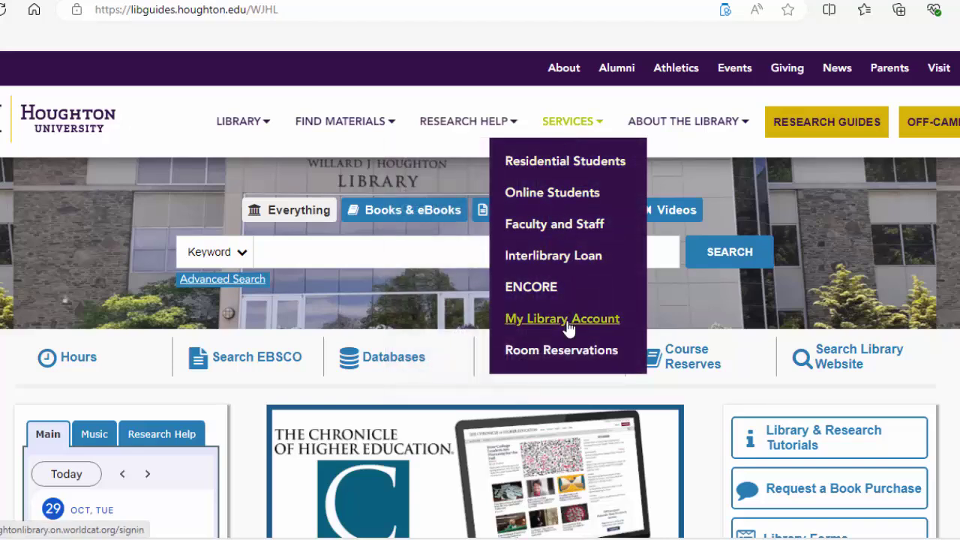
# - Go to My Library Account and sign in with the university password on the Microsoft page
pyautogui.click(561, 318)
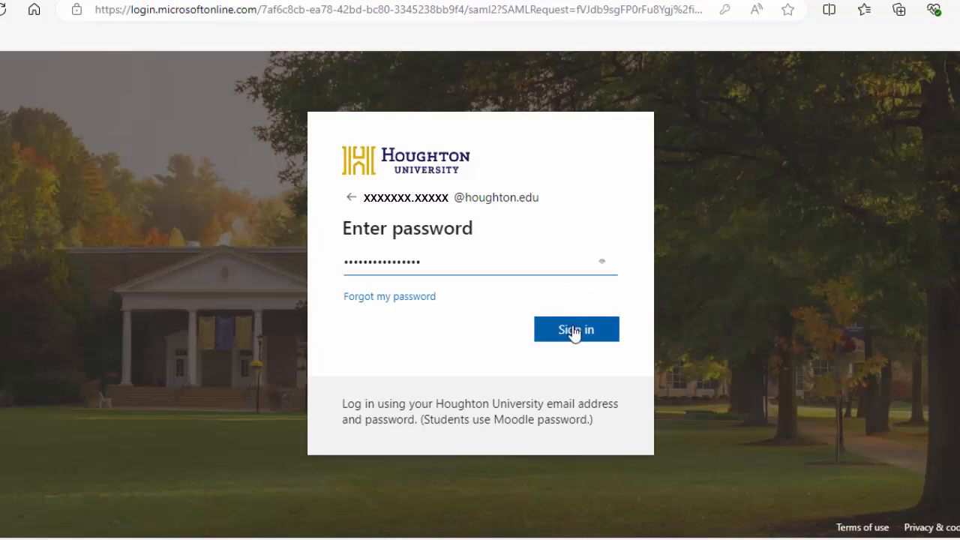
pyautogui.click(576, 330)
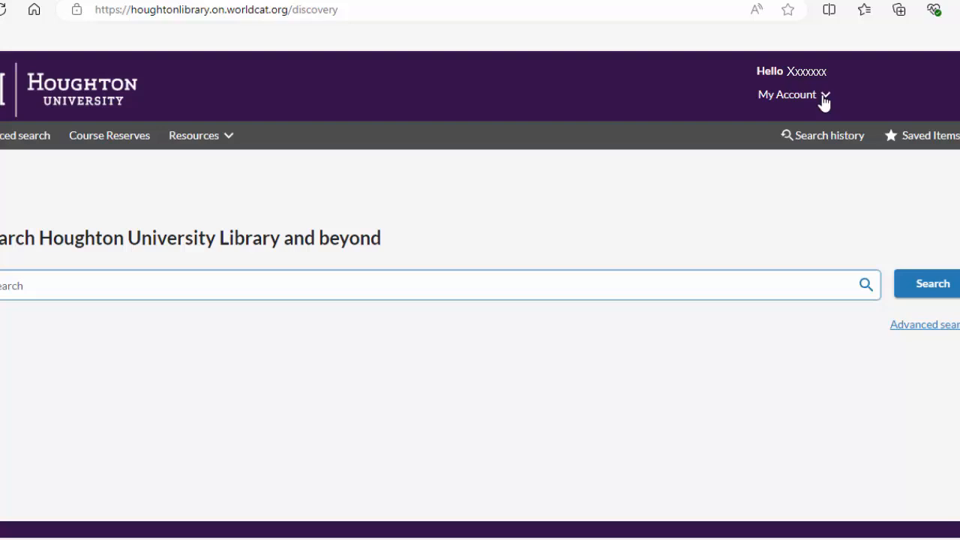
# - View the Checkouts list under My Account and select both borrowed print books for renewal
pyautogui.click(786, 93)
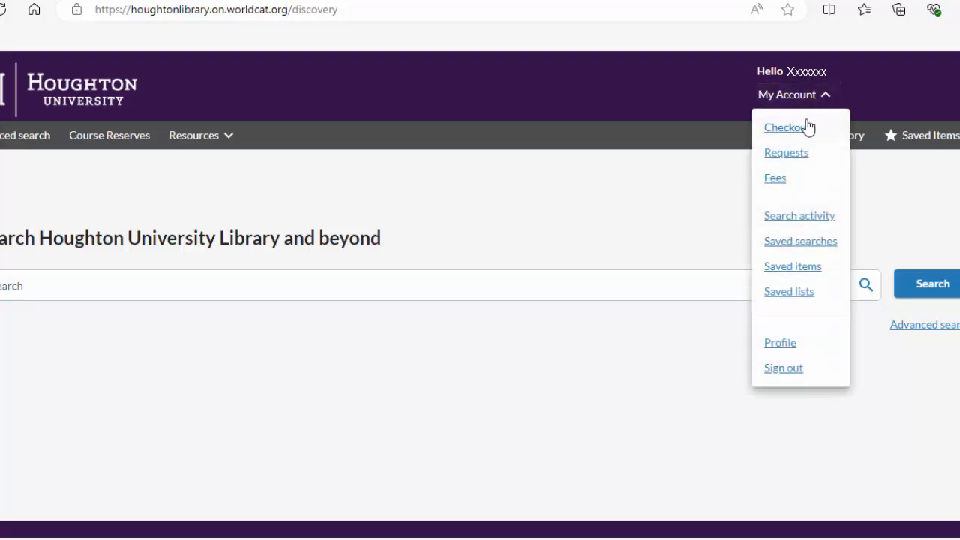
pyautogui.click(786, 126)
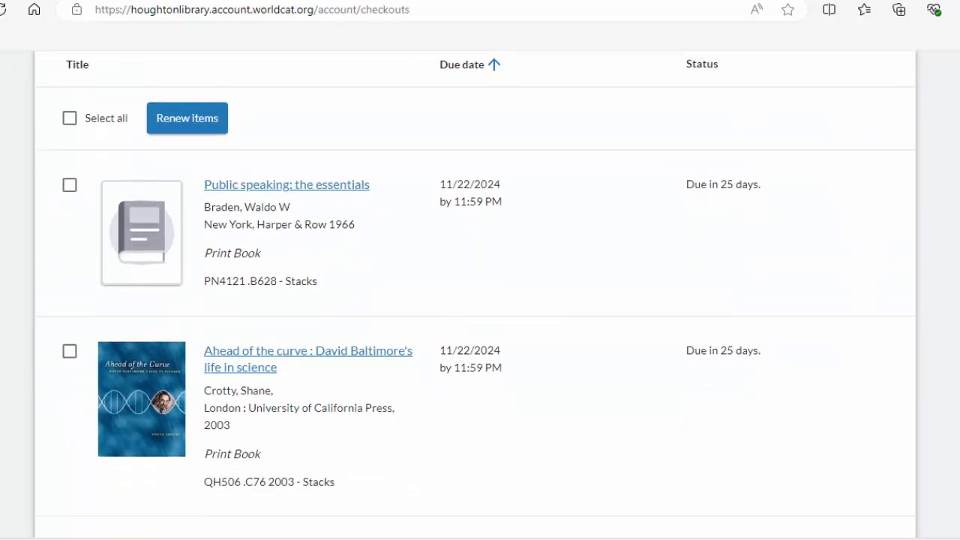
pyautogui.scroll(-3)
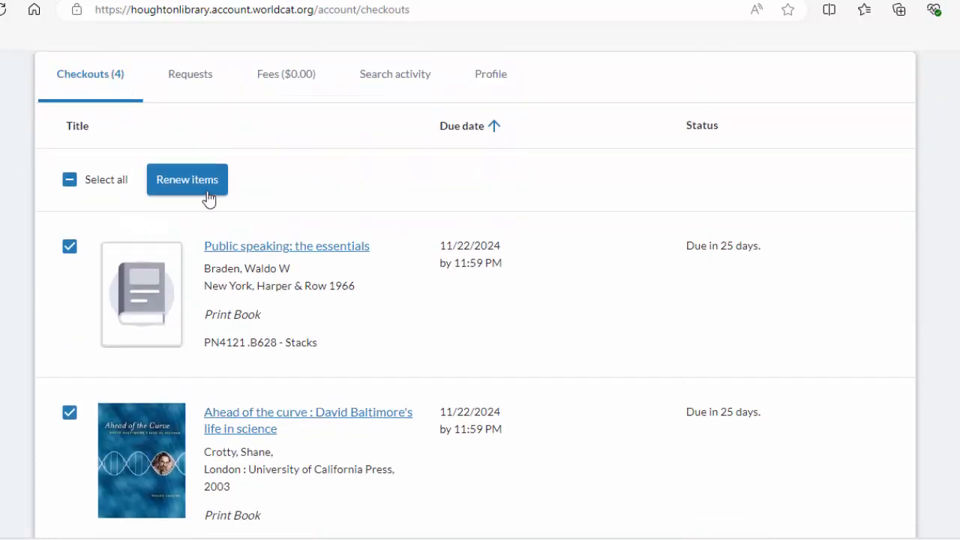
# - Renew the two selected books so both show due 11/26/2024, then reopen My Account
pyautogui.click(186, 180)
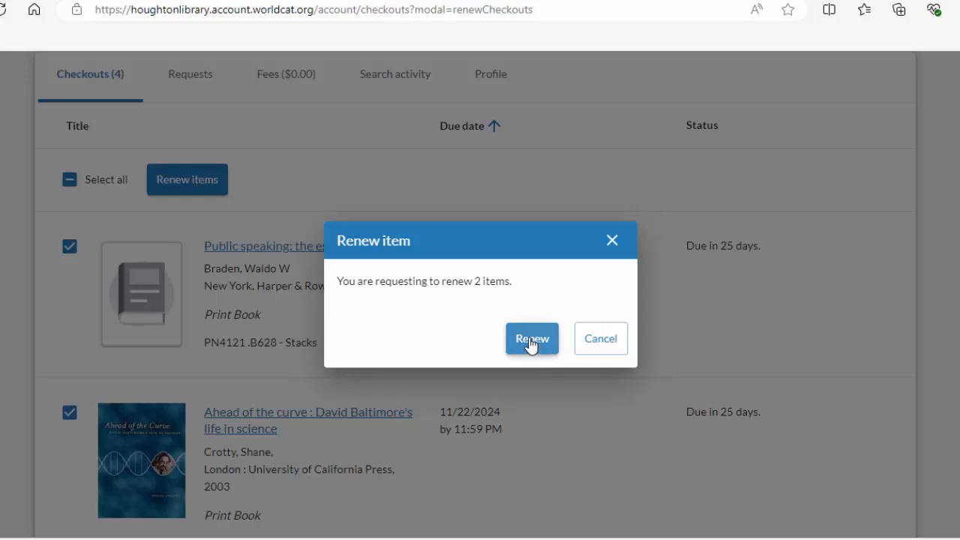
pyautogui.click(531, 339)
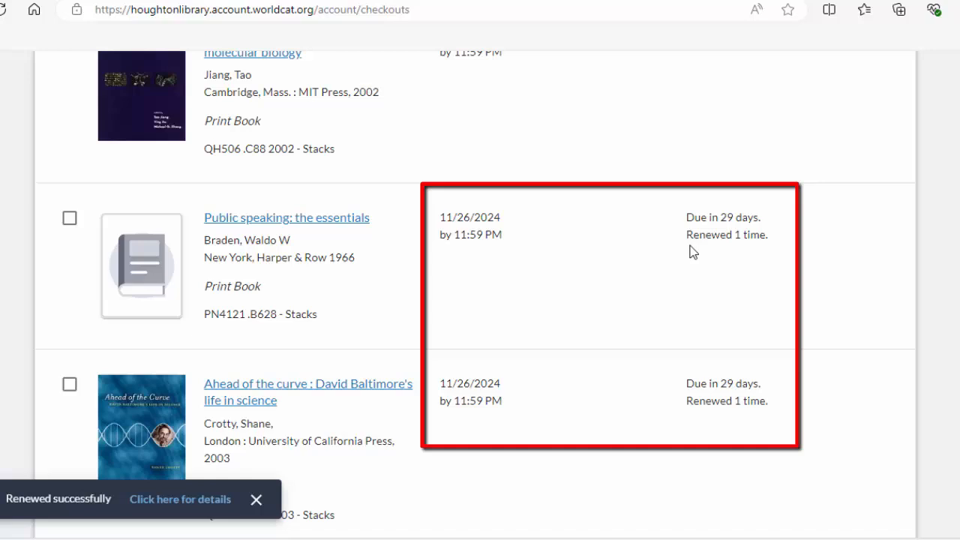
pyautogui.moveTo(567, 406)
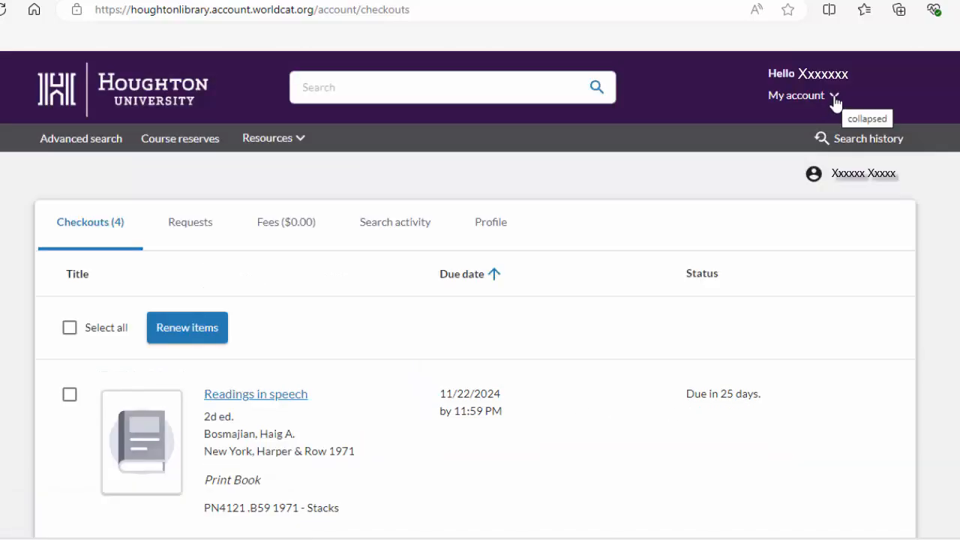
pyautogui.click(798, 96)
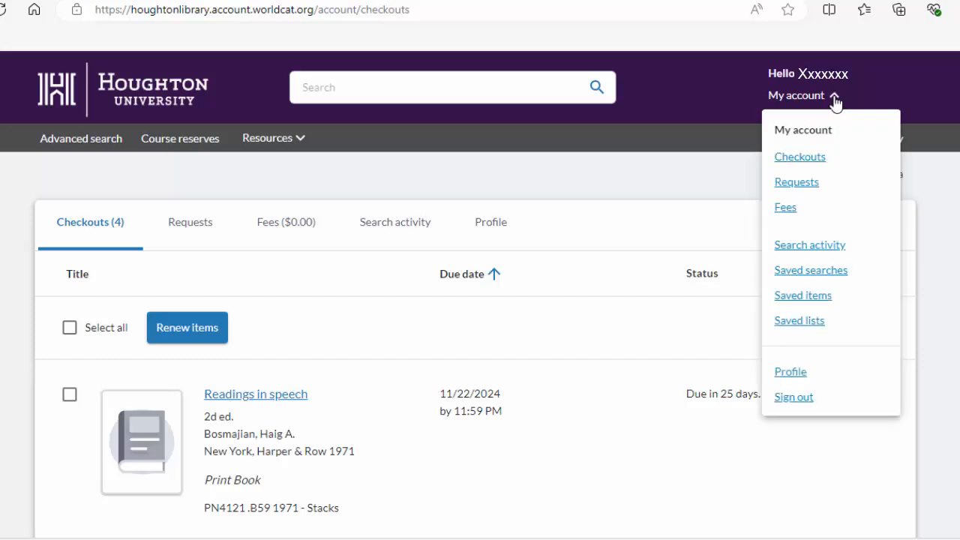